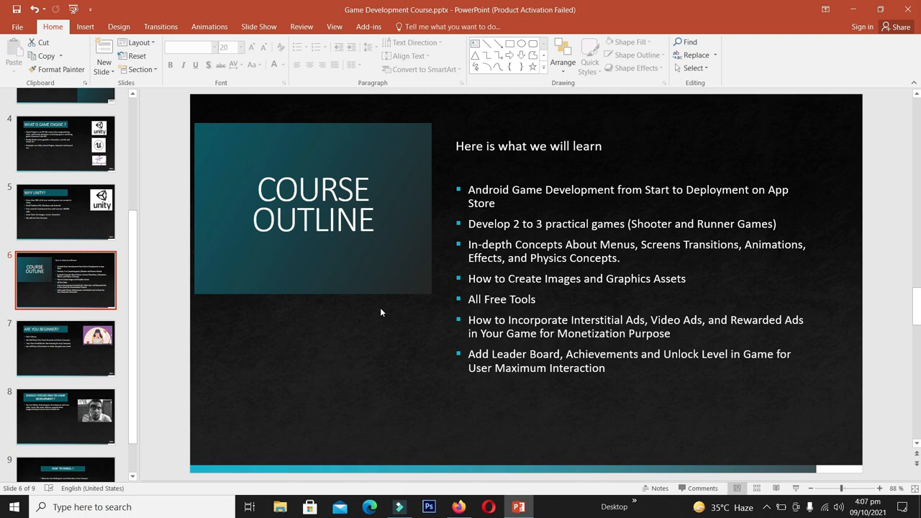
Step: Select the slide 7 thumbnail, 'Are You Beginner?', after the Course Outline slide
click(67, 349)
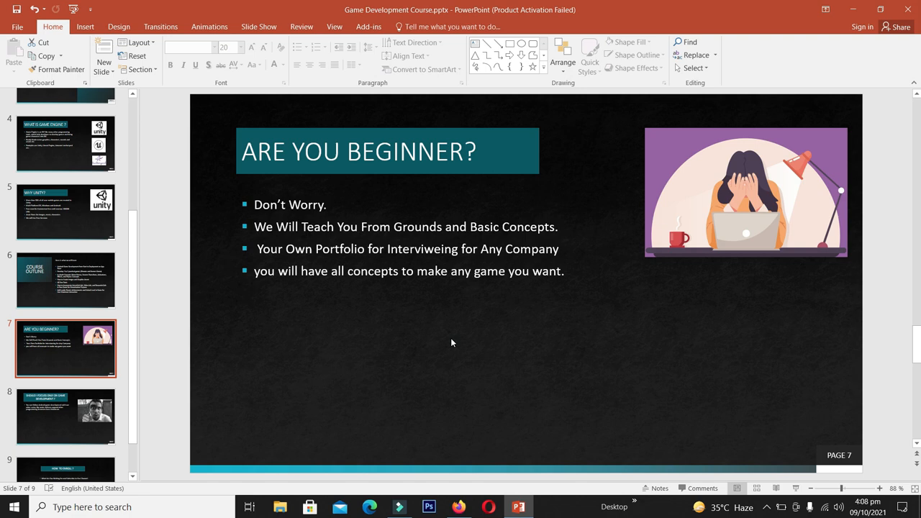
Step: Show slide 8 on focusing on game development, then slide 9, 'How to Enroll?'
click(66, 417)
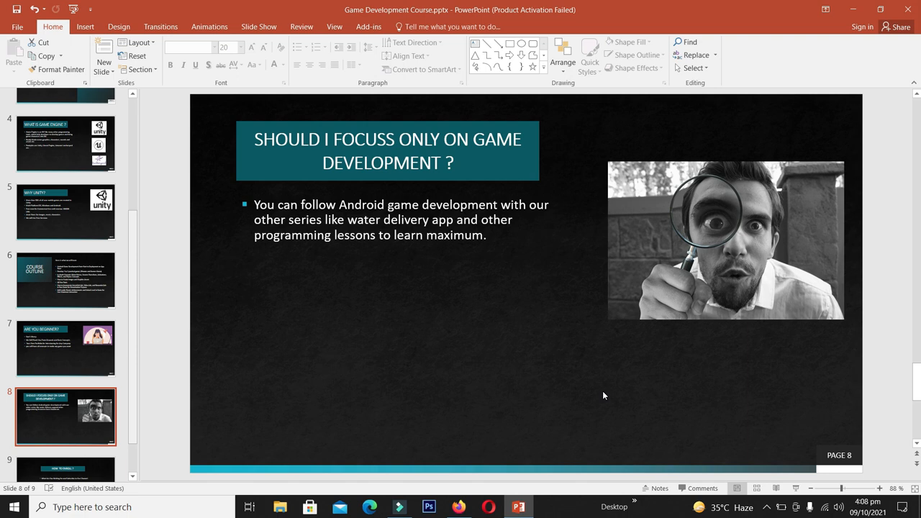
mouse_move(133, 304)
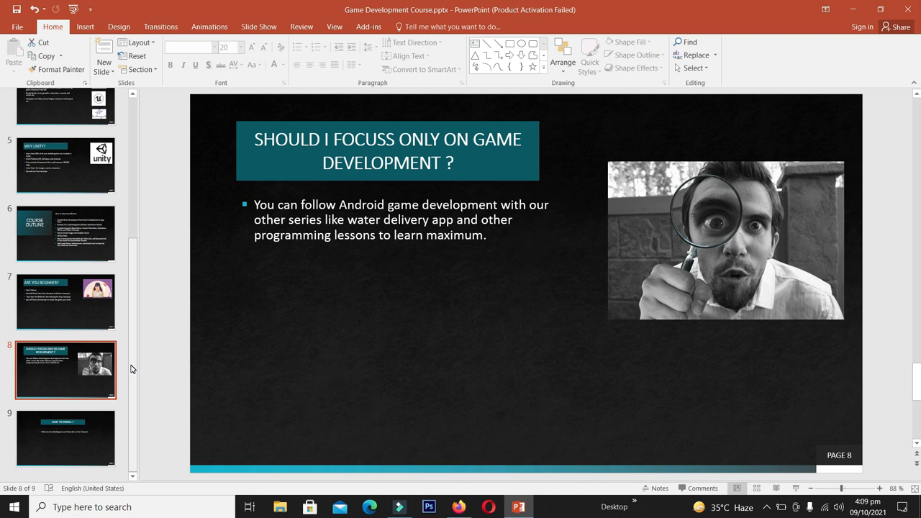
click(66, 439)
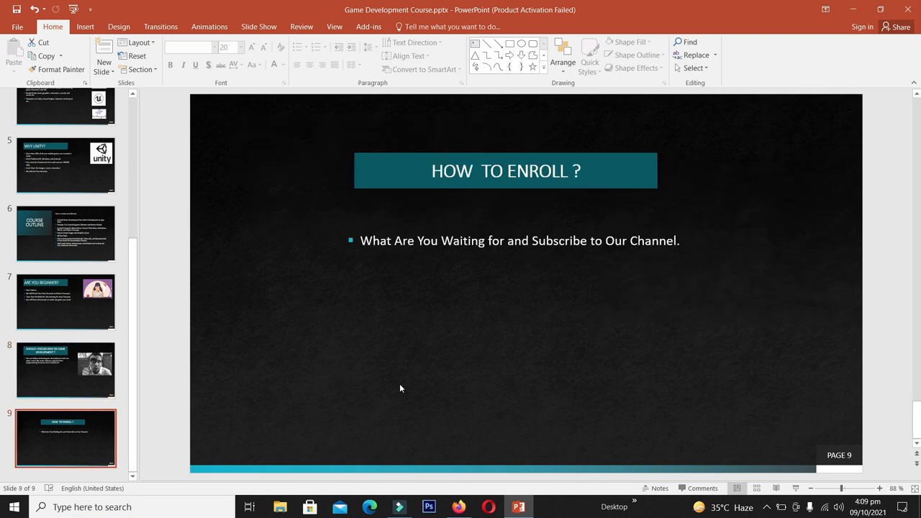